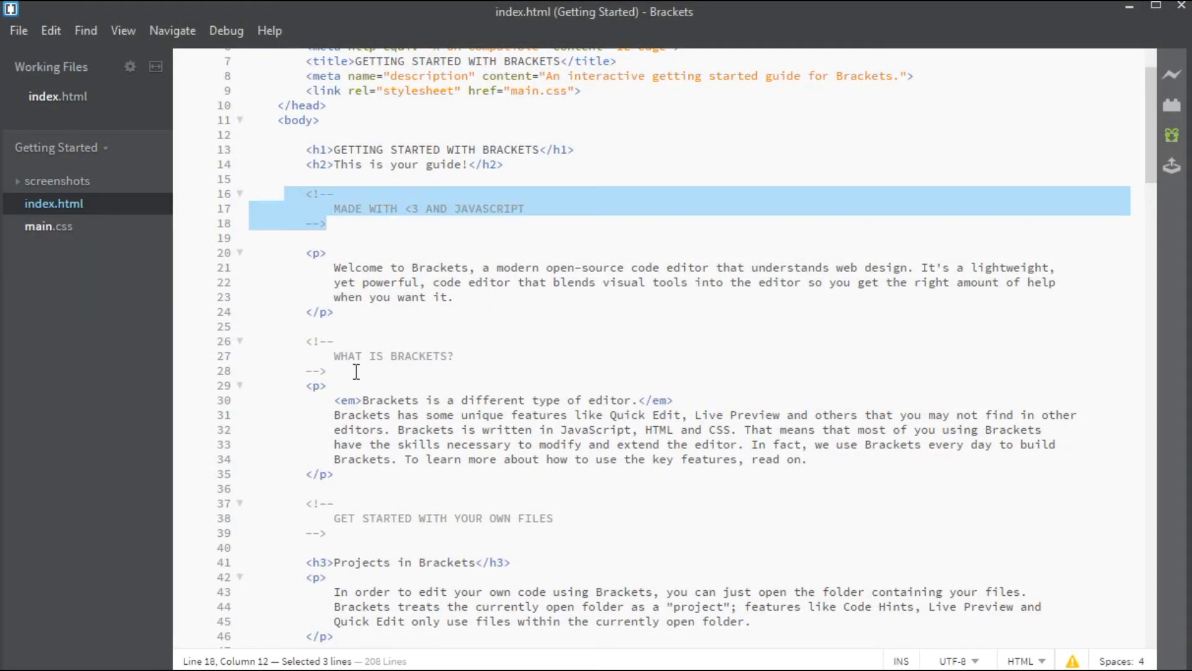
Scroll through index.php, selecting the HTML/CSS/JavaScript comment and the analytics script's async attribute.
scroll(down, 3)
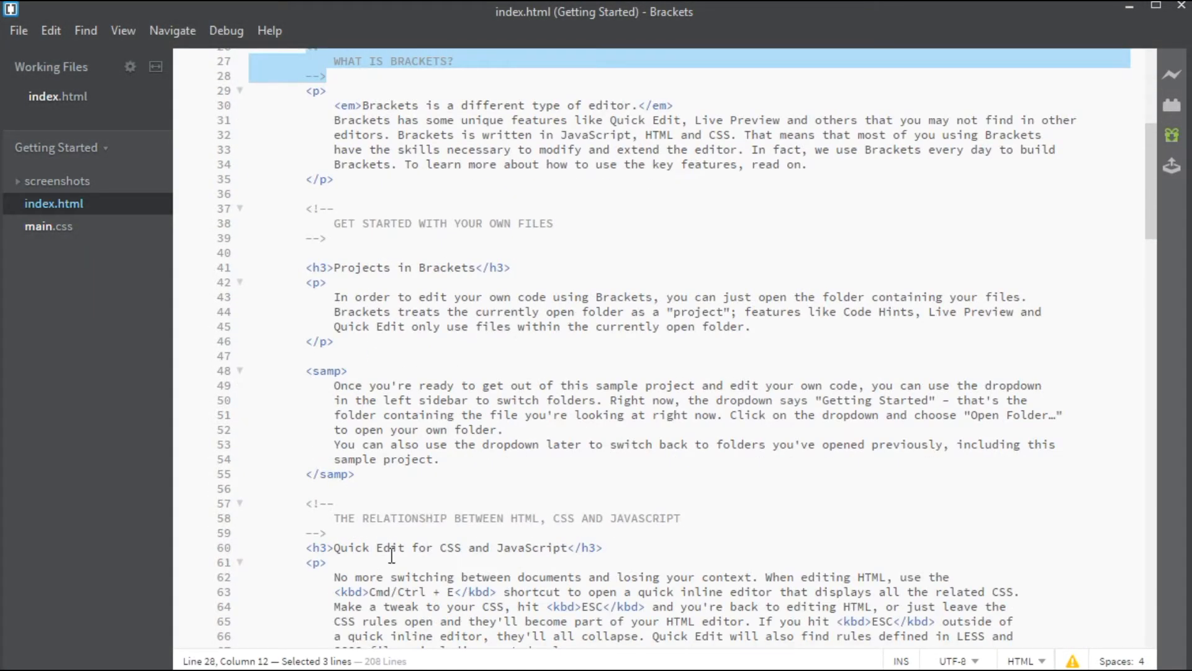
click(819, 514)
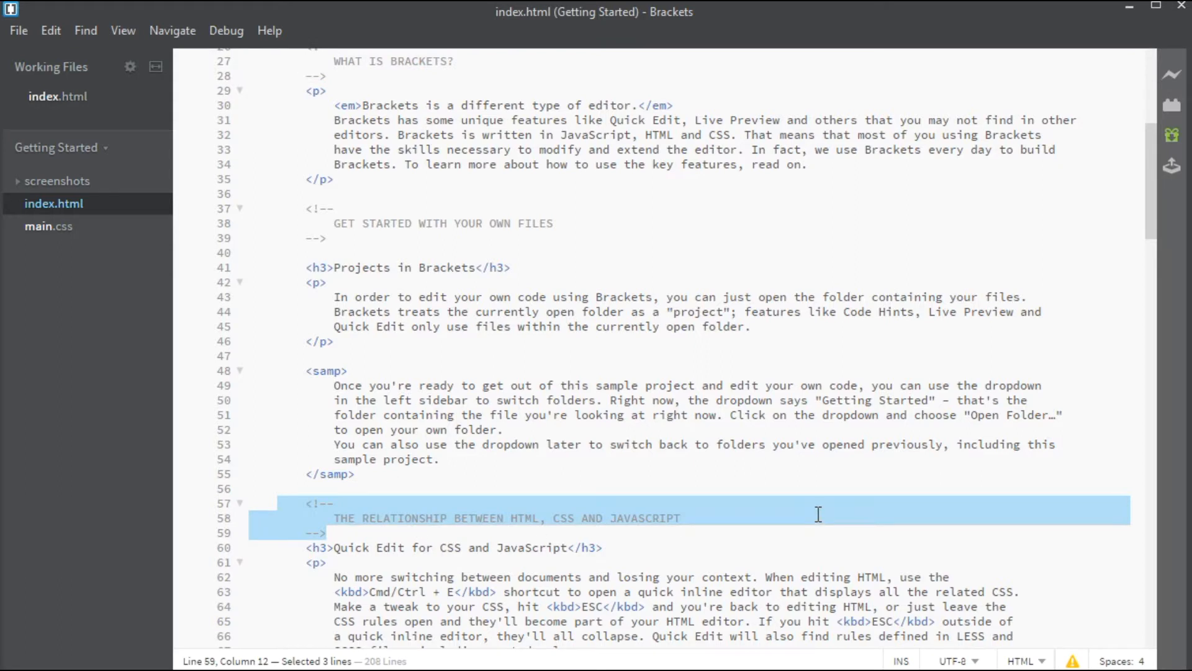
mouse_move(596, 339)
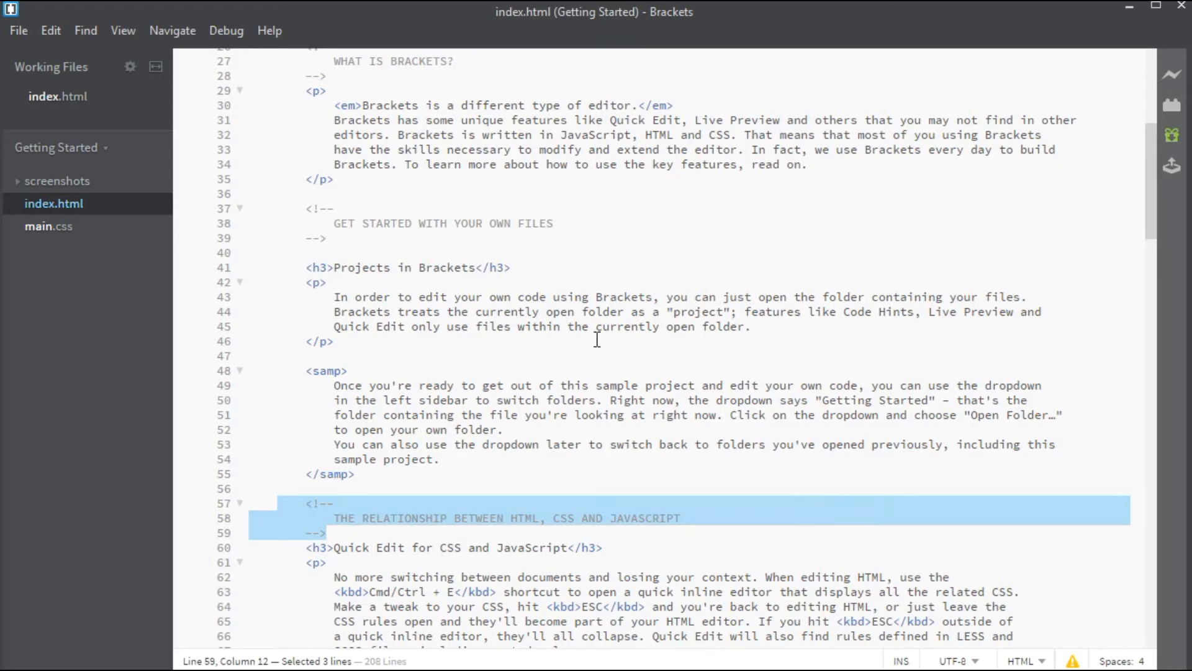
scroll(down, 3)
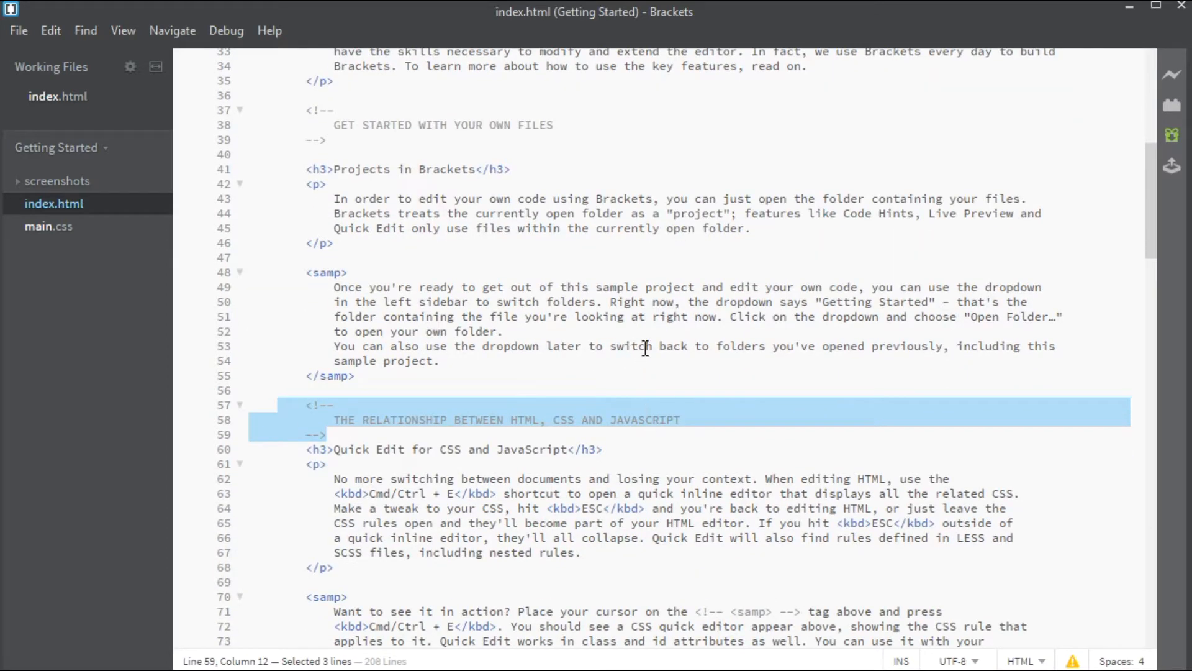
scroll(down, 3)
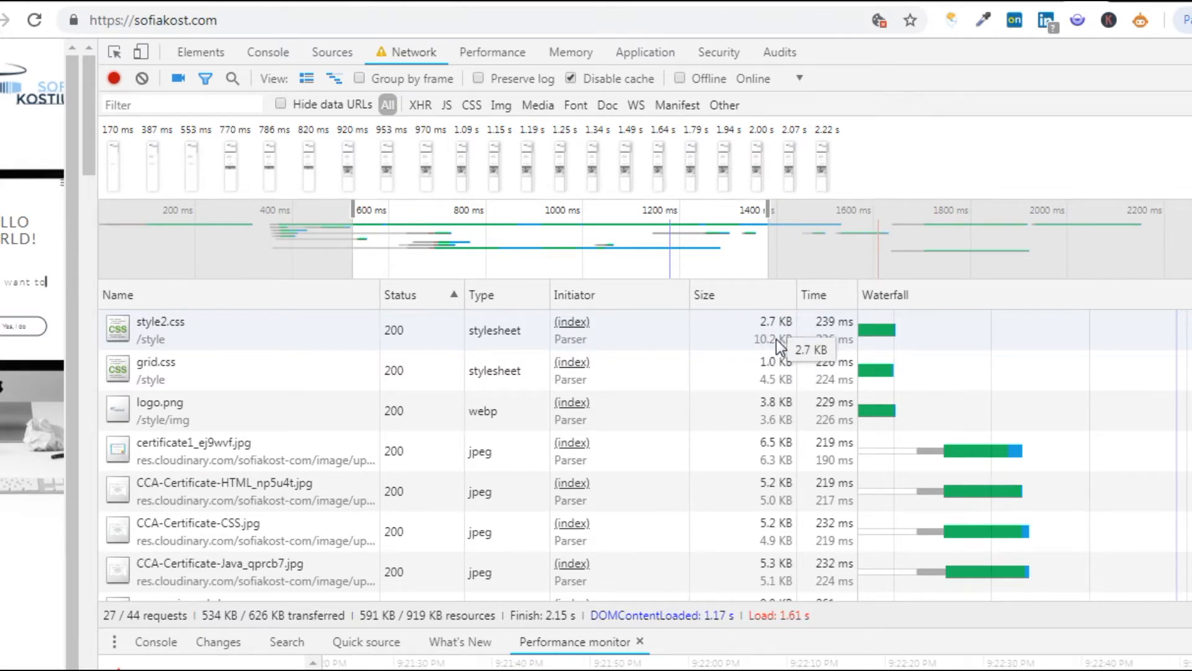
mouse_move(775, 390)
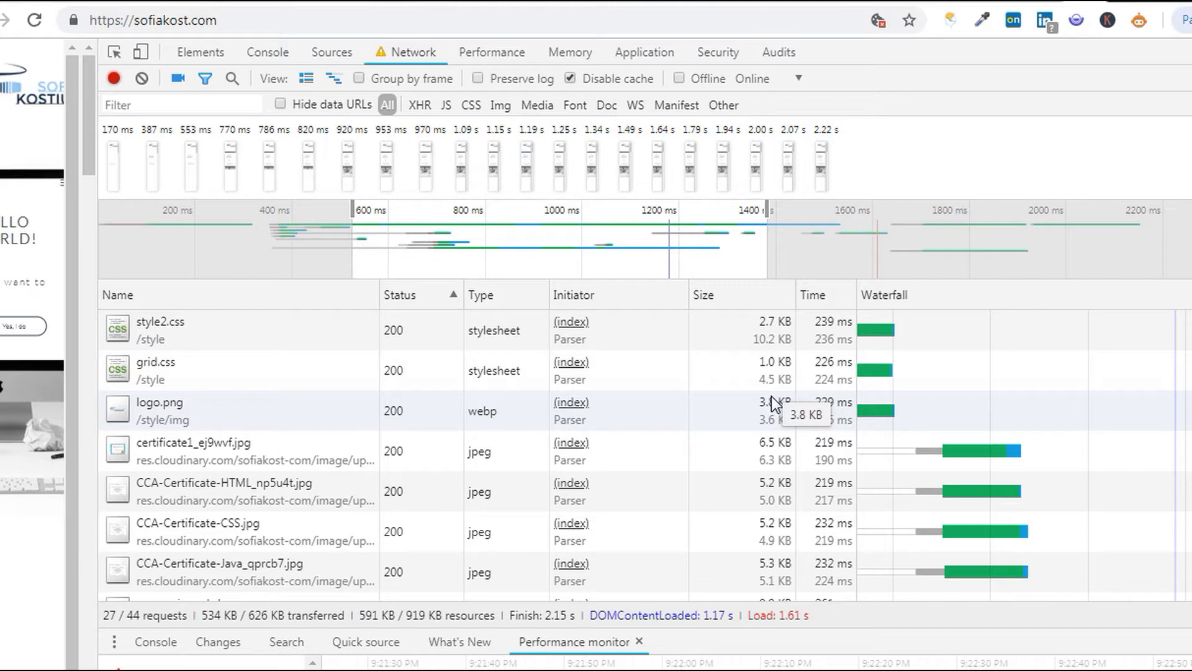
mouse_move(779, 475)
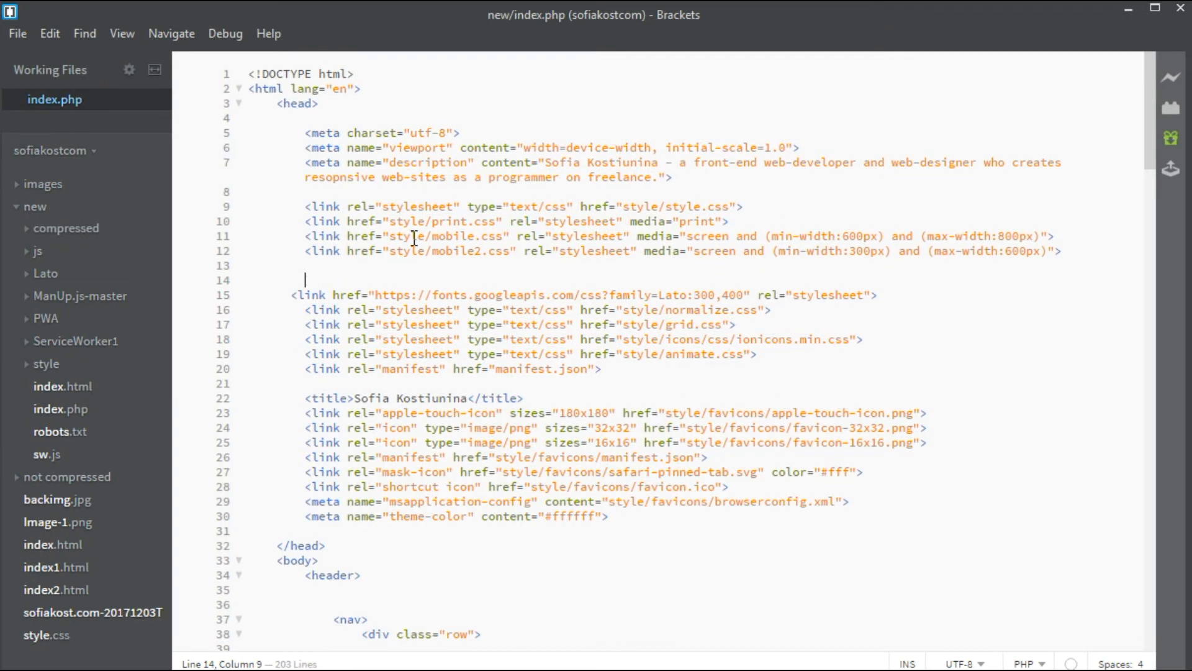
mouse_move(755, 365)
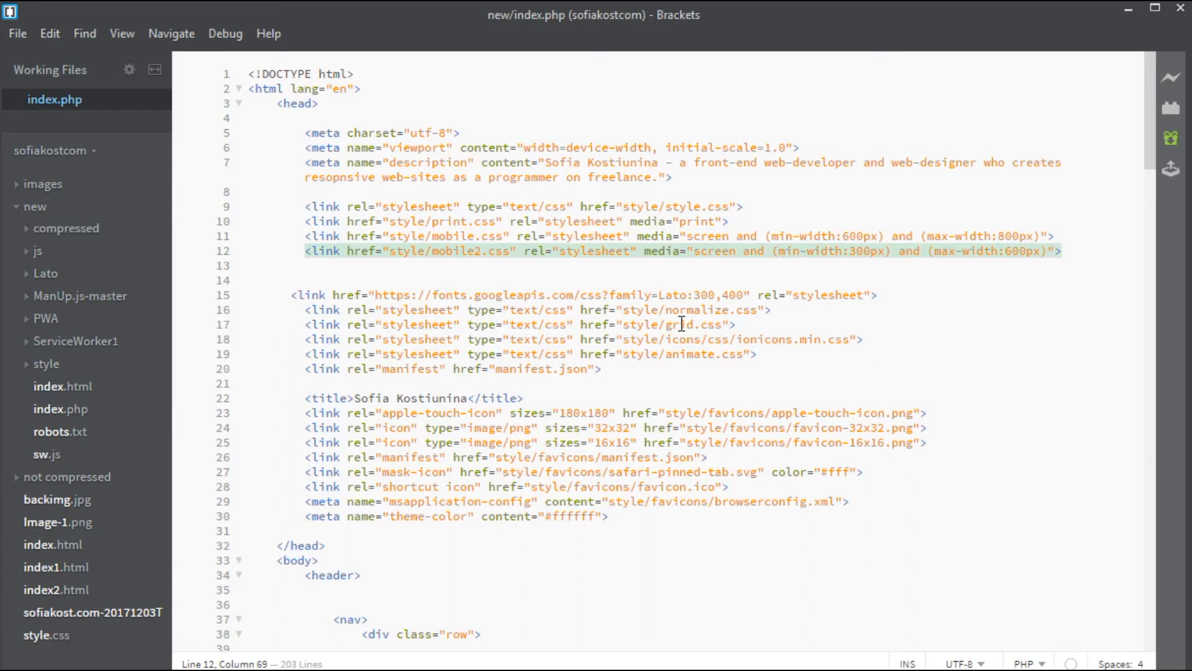
click(728, 250)
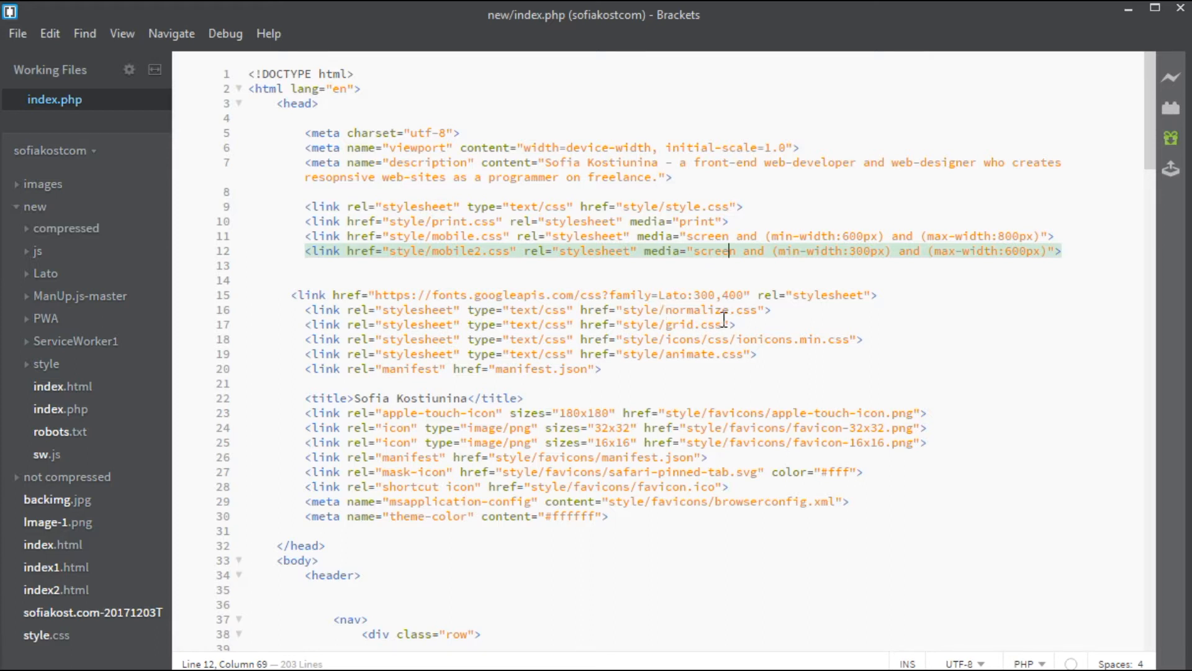
mouse_move(809, 379)
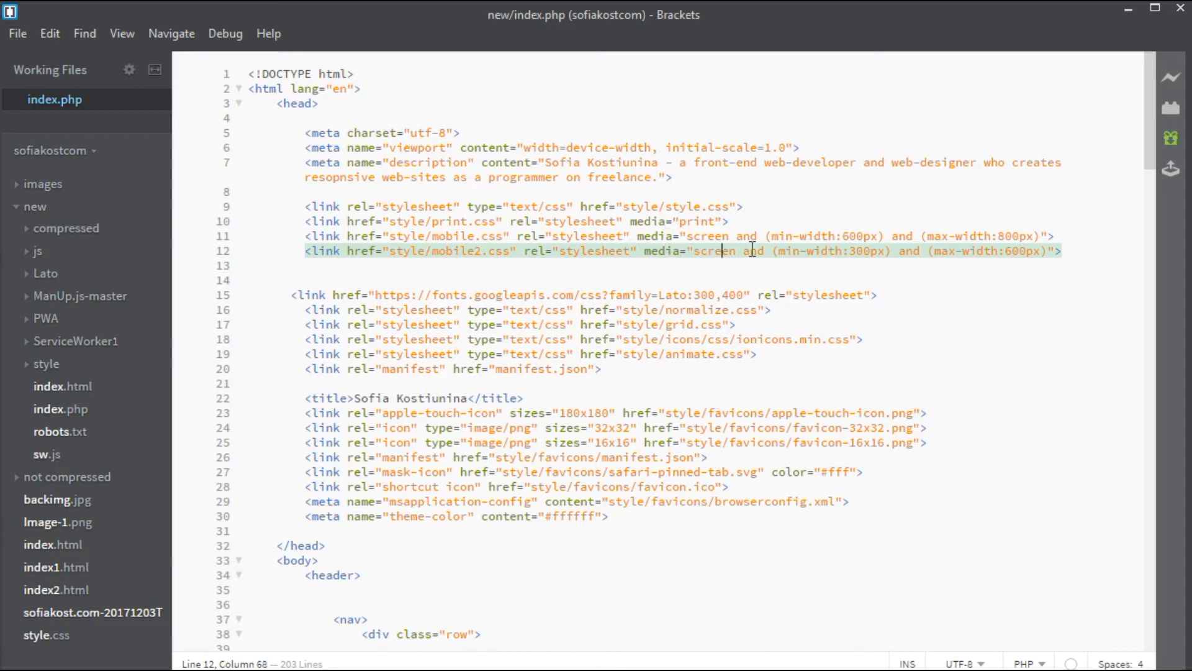
mouse_move(703, 224)
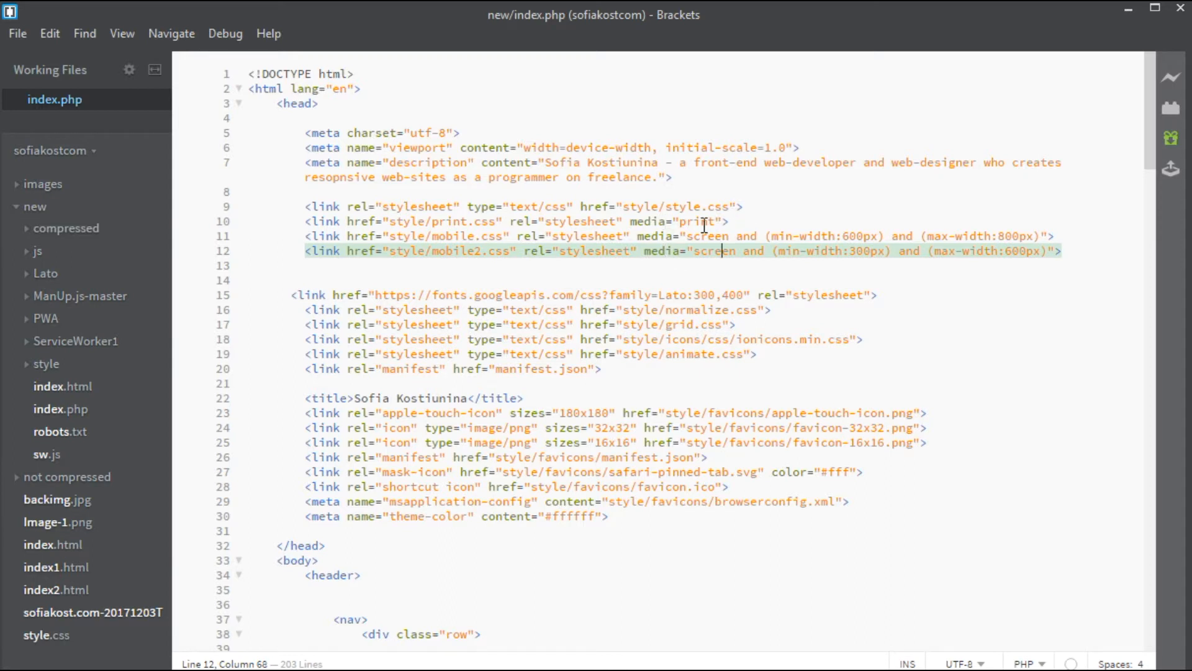
mouse_move(622, 261)
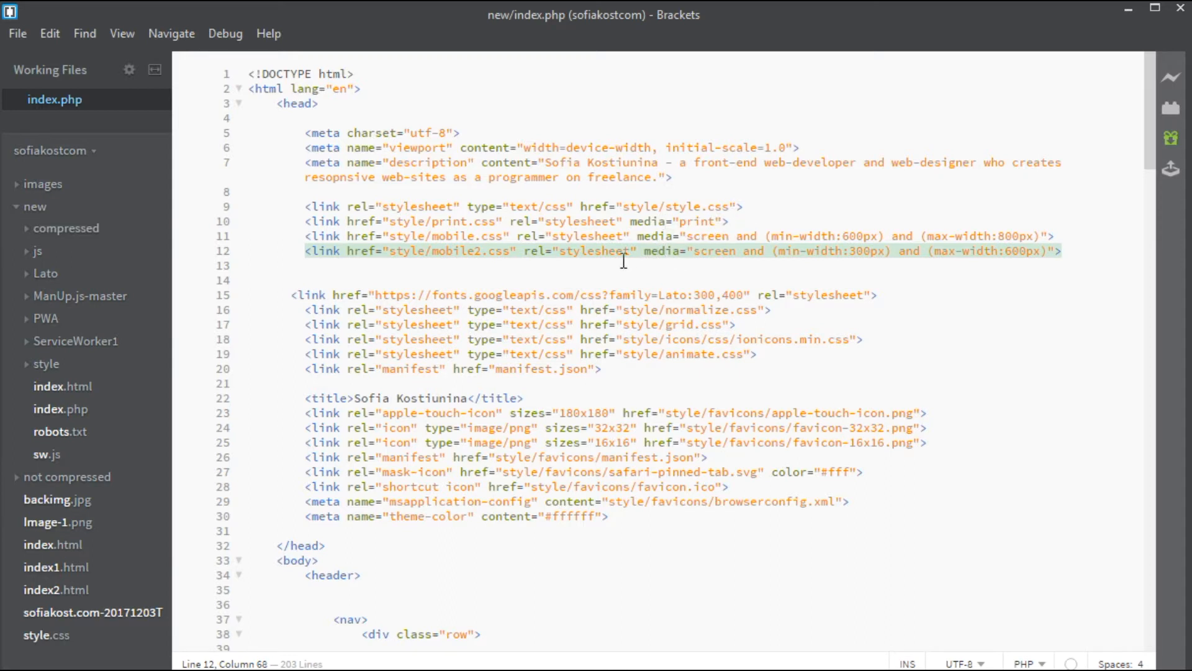
mouse_move(624, 237)
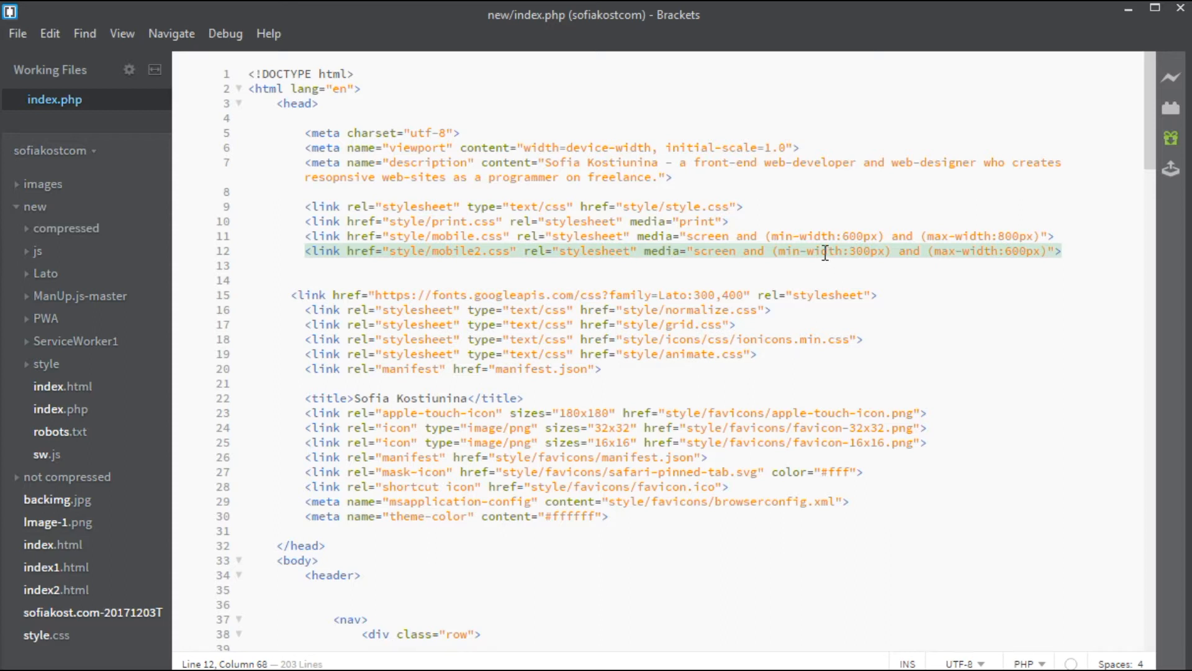
mouse_move(653, 244)
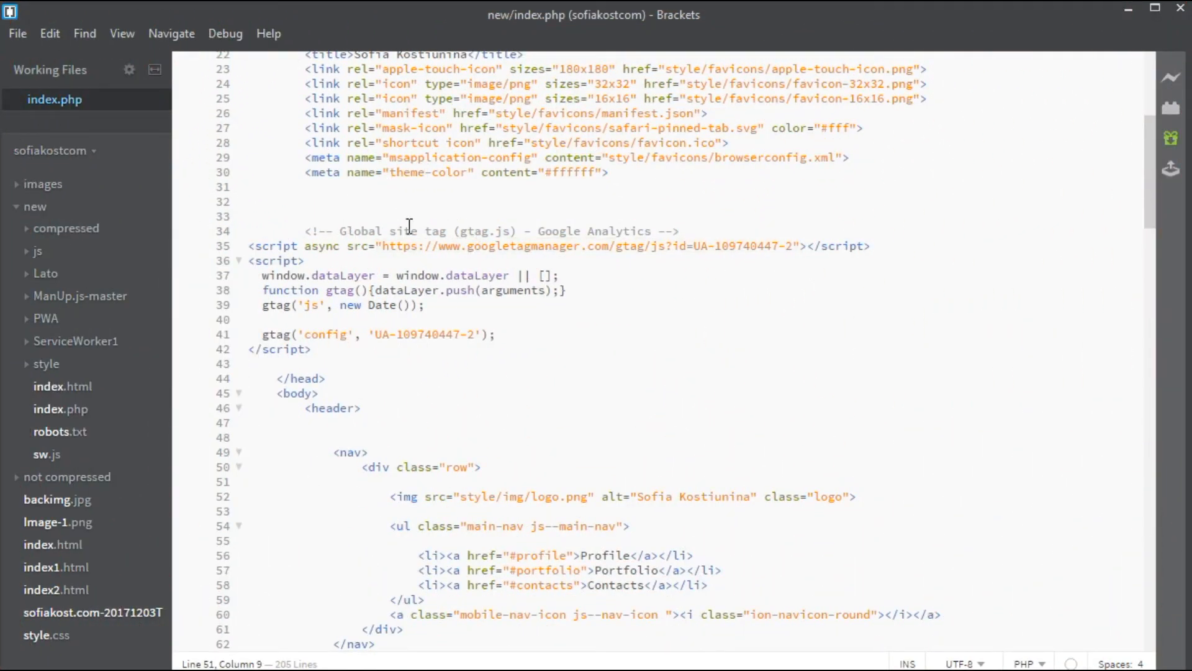
click(319, 423)
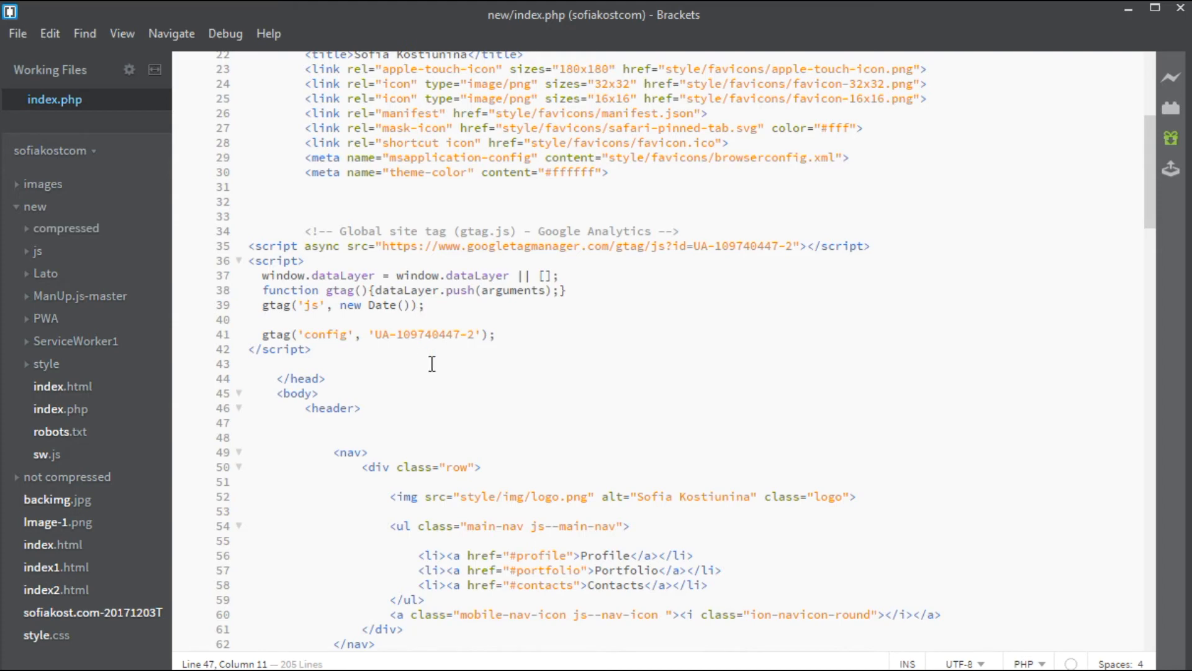
double_click(321, 246)
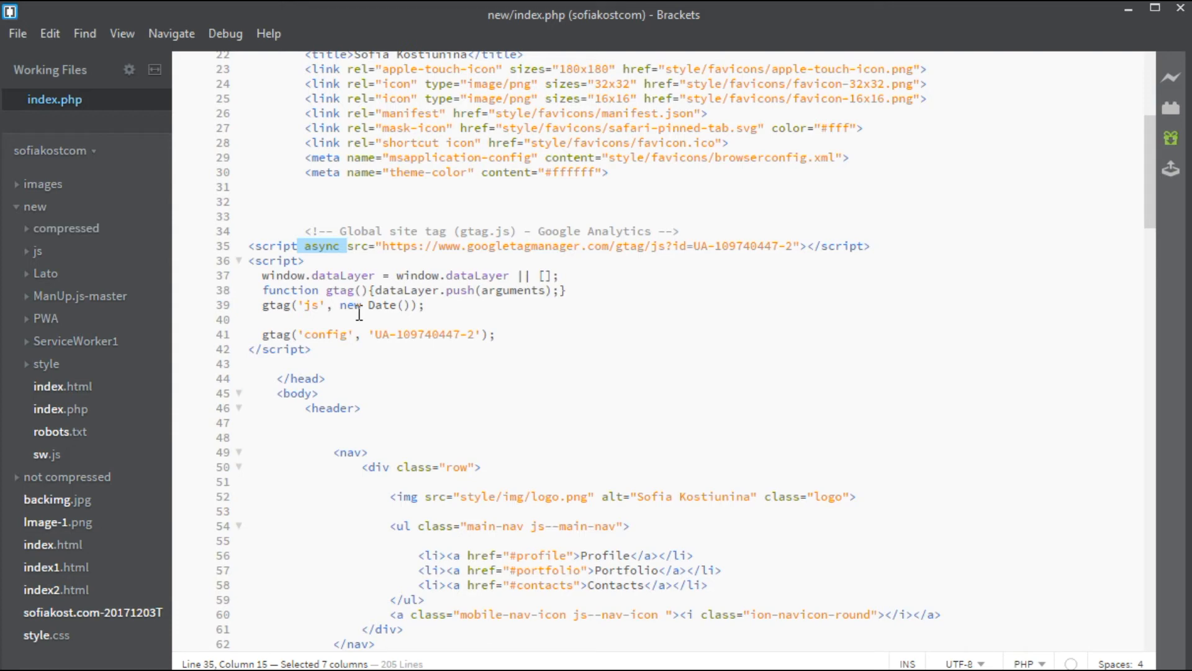
mouse_move(394, 322)
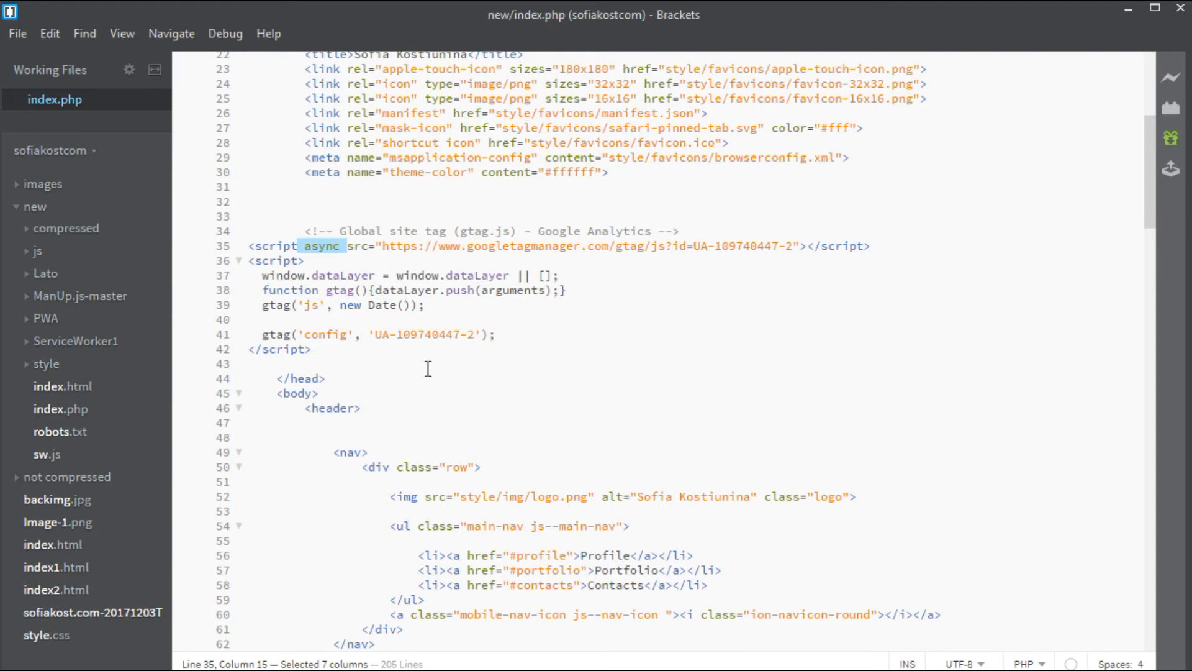
mouse_move(436, 383)
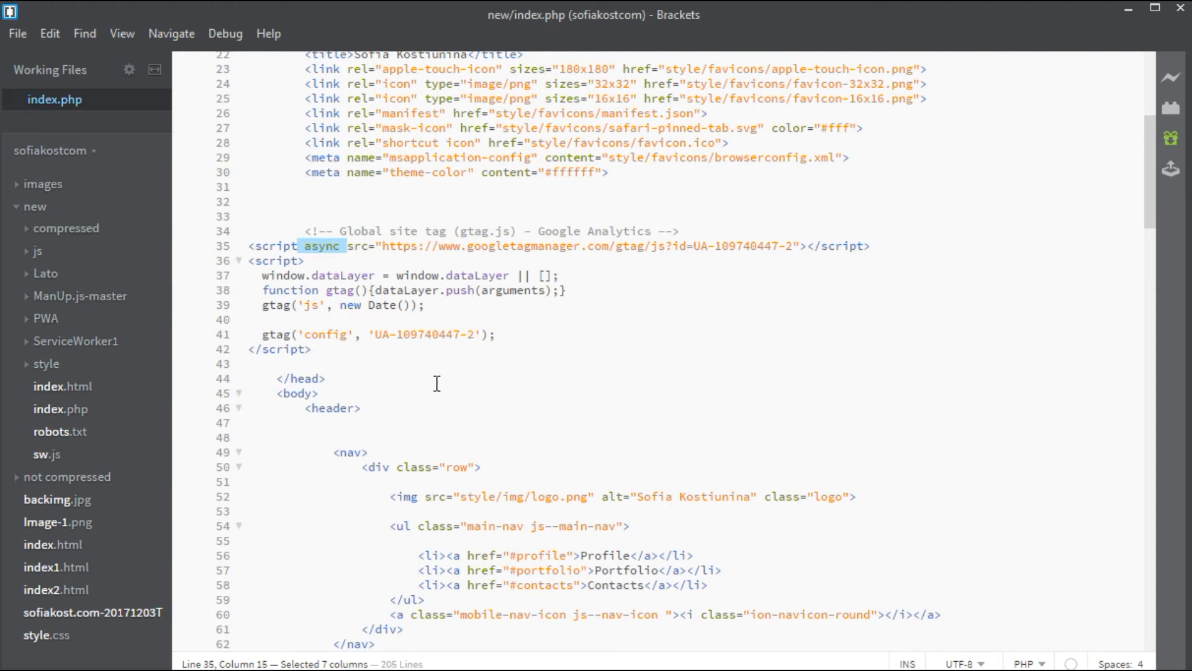
mouse_move(285, 247)
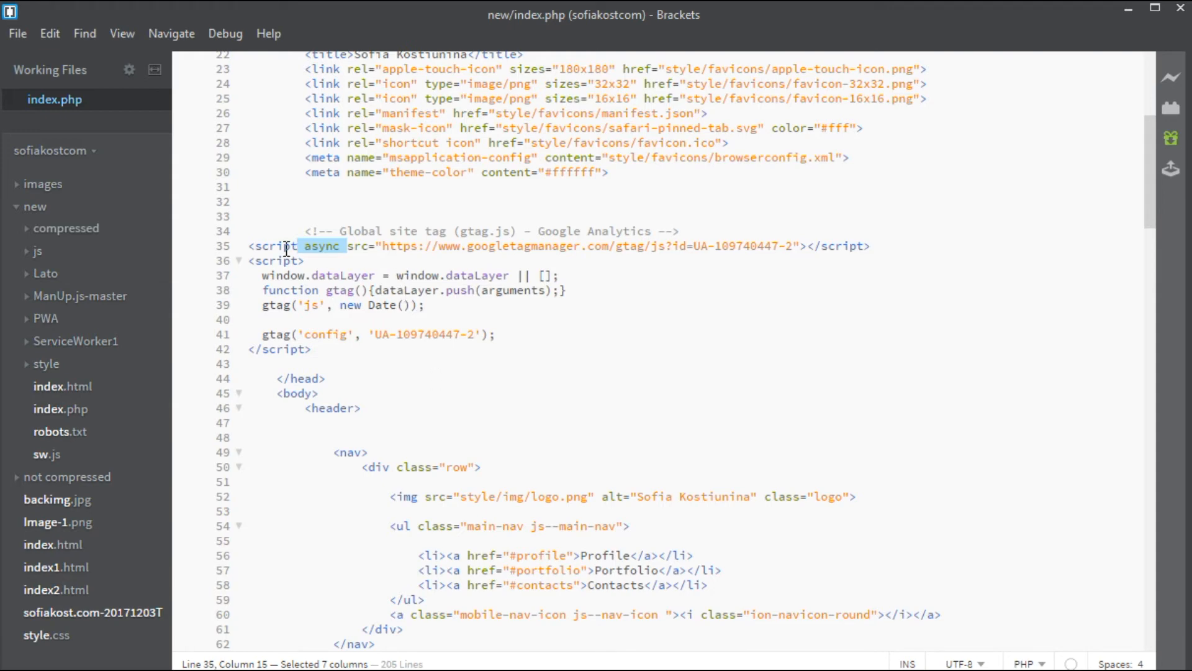
Add defer to the respond.js and html5shiv scripts, then view sofiakost.com's Performance recording in DevTools.
scroll(down, 3)
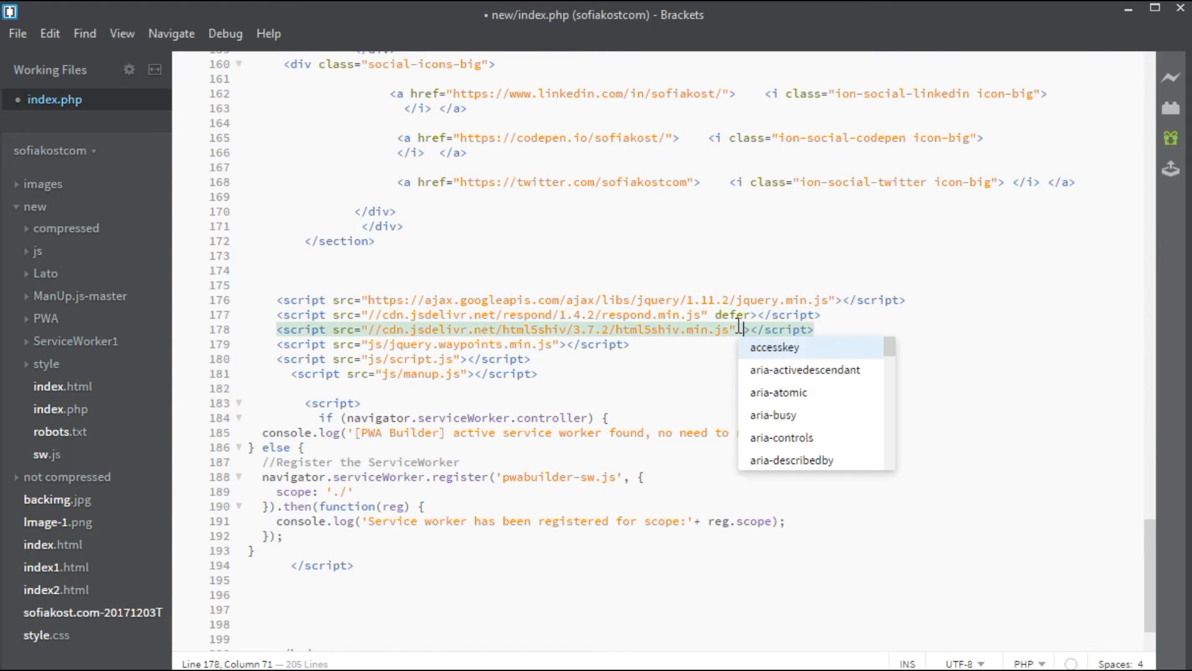
text(defer)
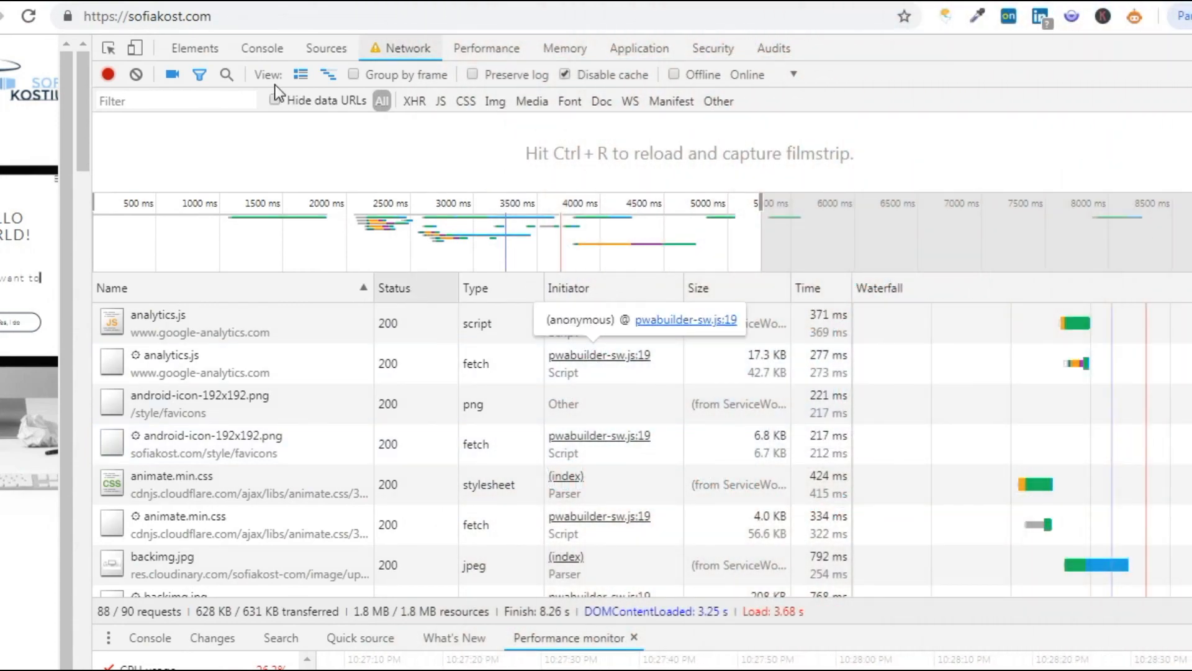
click(487, 48)
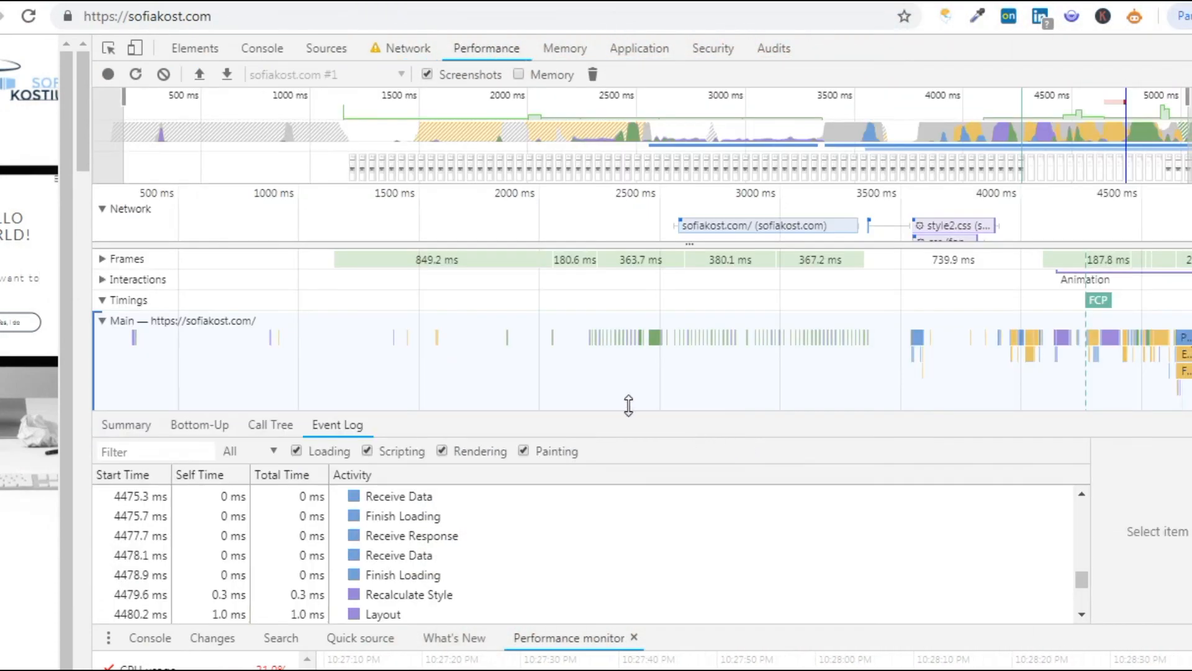